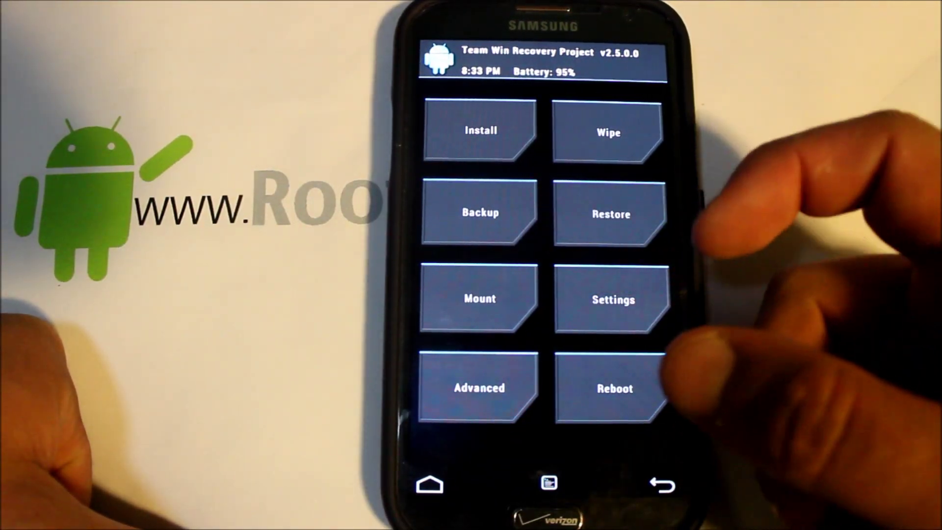
Review the Restore backups and factory-reset Wipe screens, then begin selecting a zip to install
left_click(611, 213)
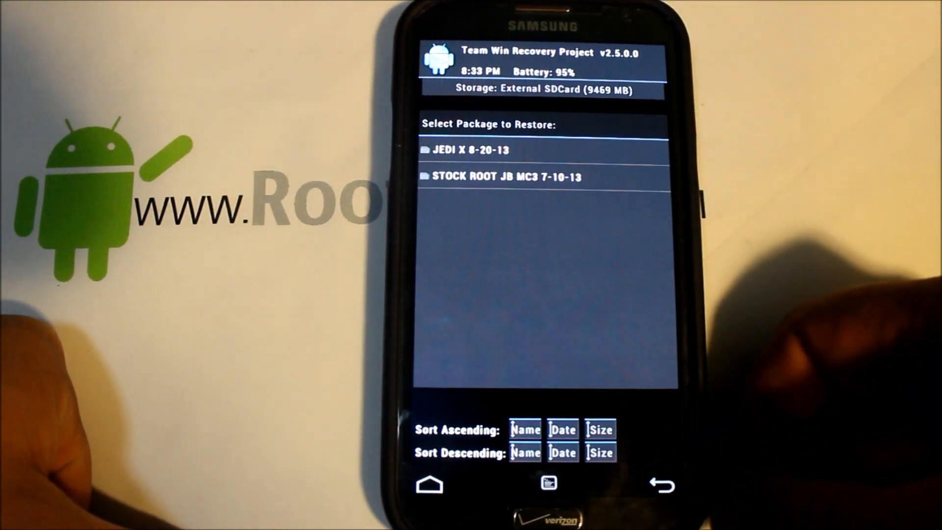
left_click(659, 484)
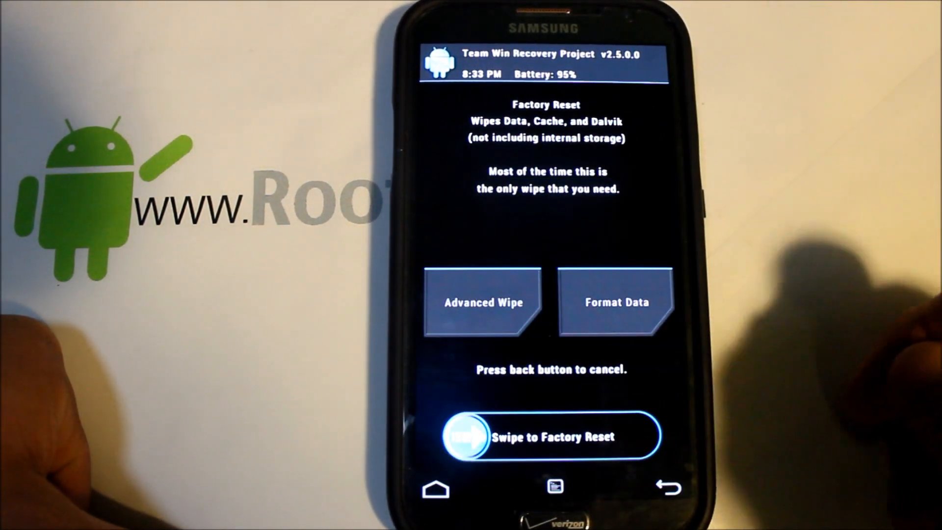
left_click(665, 487)
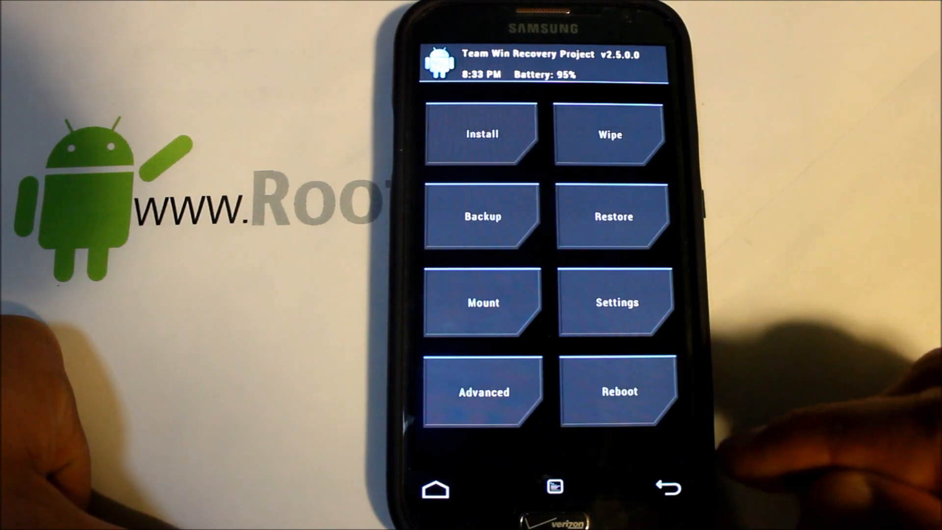
left_click(482, 134)
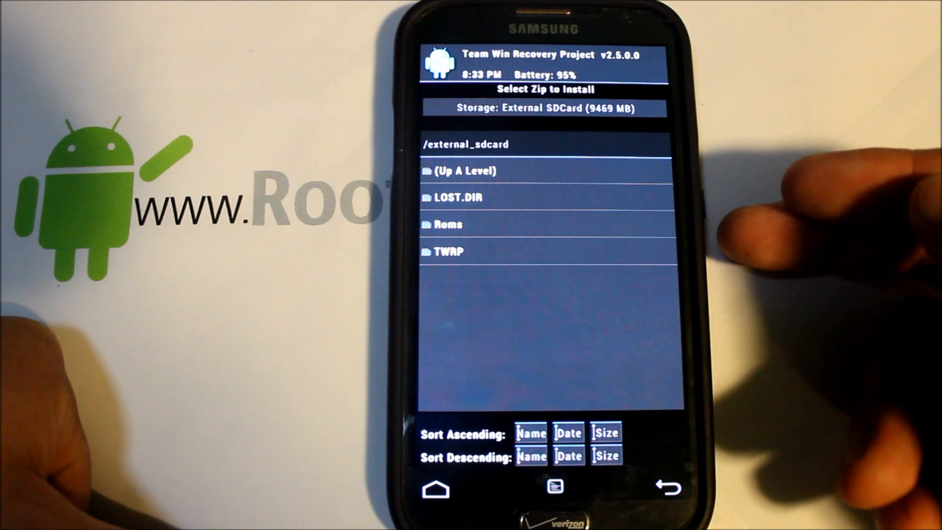
From the Roms folder, queue the Carbon nightly ROM zip and the Google Apps zip for flashing
left_click(446, 224)
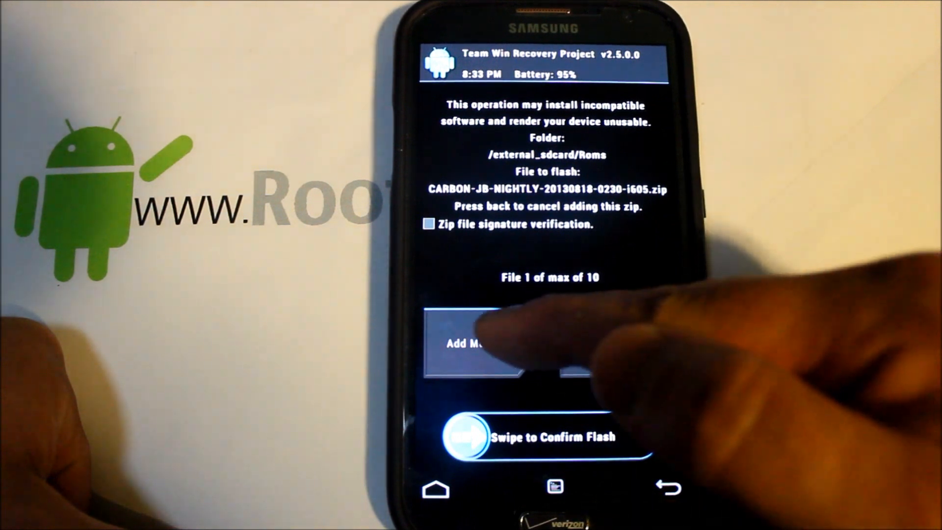
left_click(469, 342)
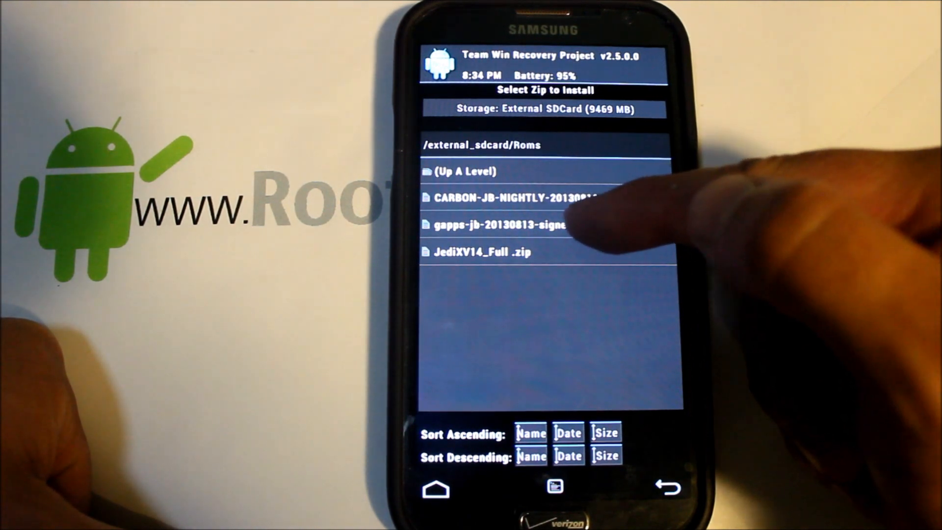
left_click(502, 225)
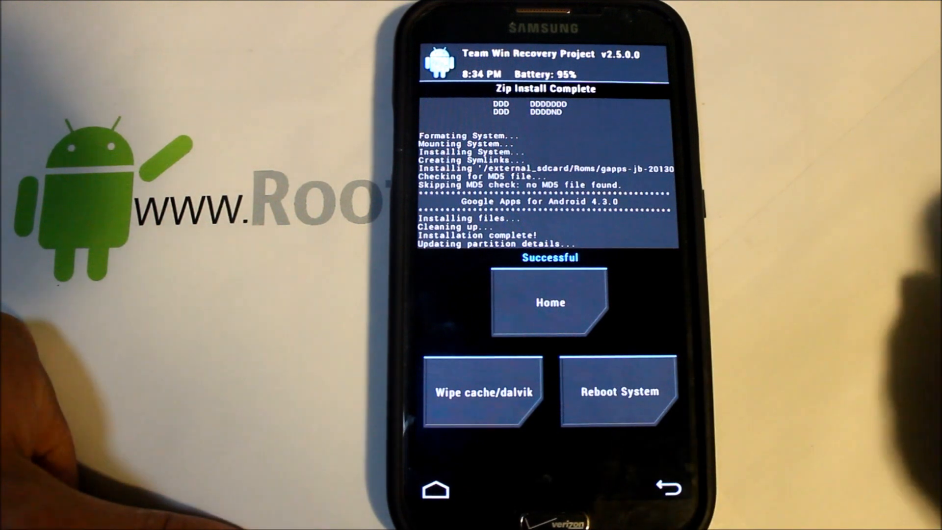
Reboot the phone into the newly flashed system after the install reports Successful
left_click(617, 390)
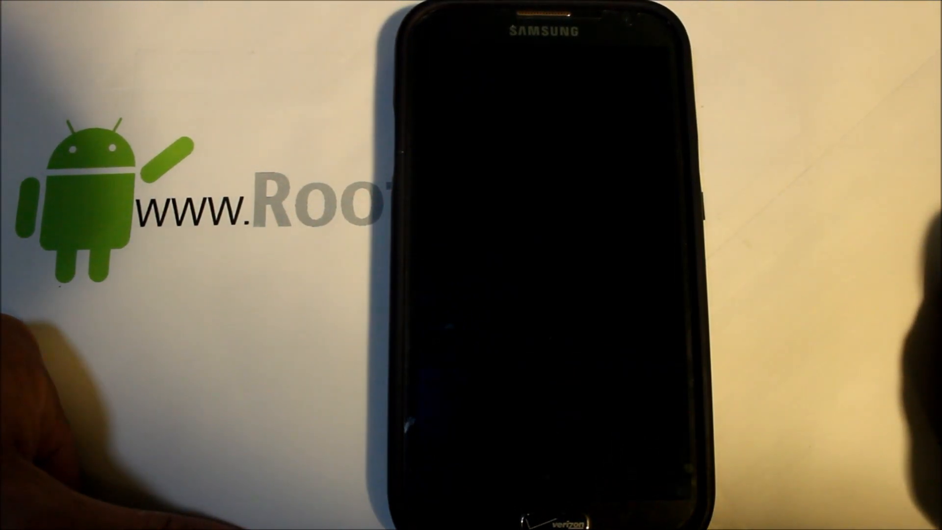